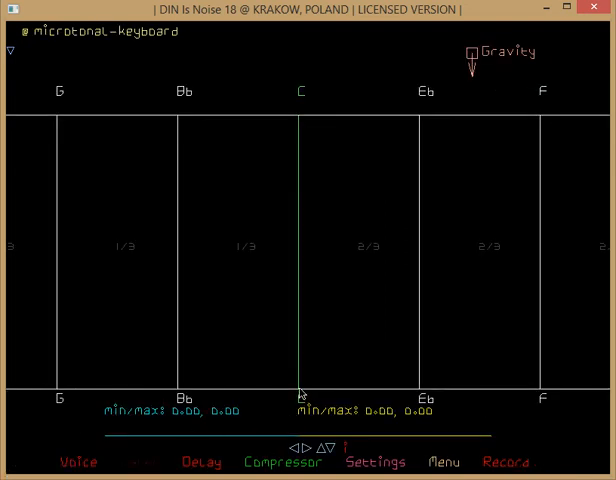
# Place one new drone on the microtonal keyboard just below the C note line.
pyautogui.click(444, 462)
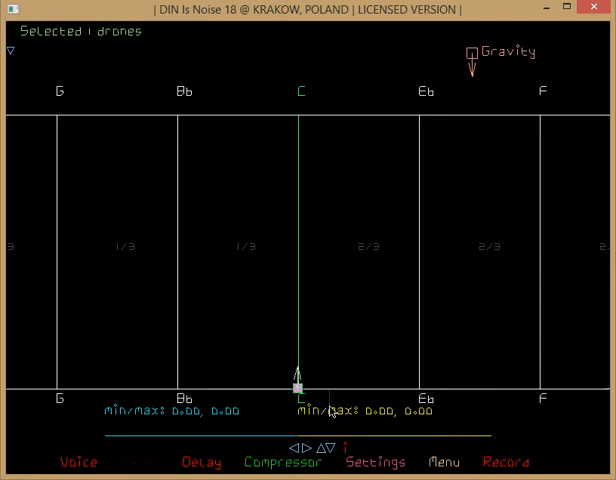
# Select the placed drone so it can be made into a launcher.
pyautogui.click(442, 462)
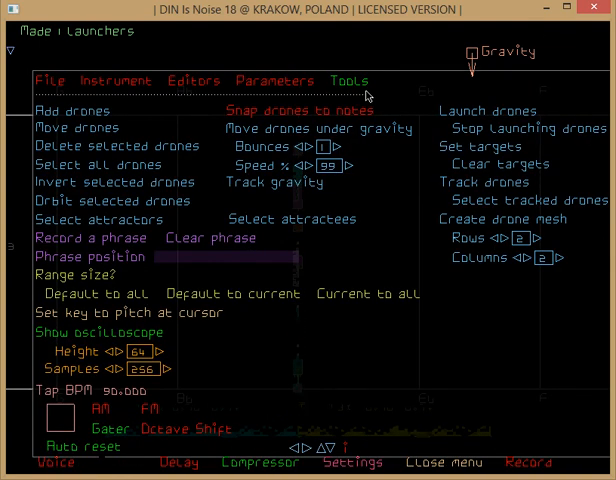
pyautogui.click(440, 462)
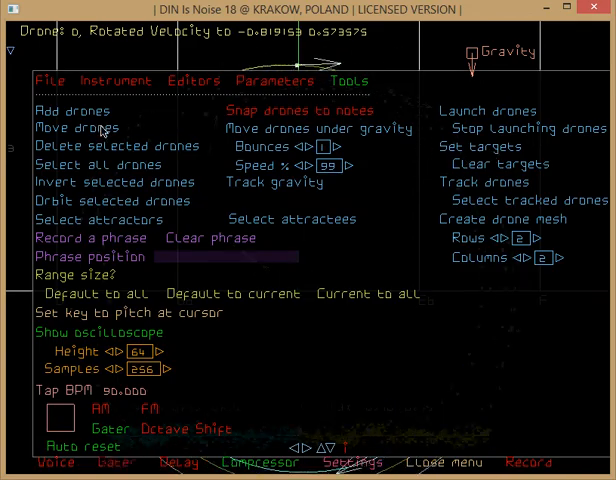
# Start Move drones to reposition the circling launched drones on the keyboard.
pyautogui.click(72, 128)
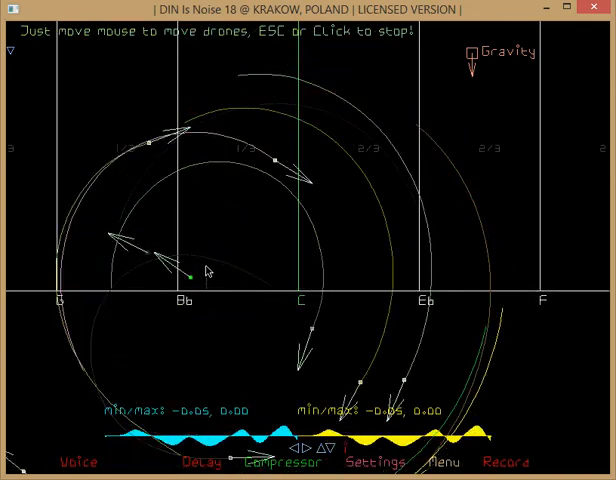
pyautogui.moveTo(320, 288)
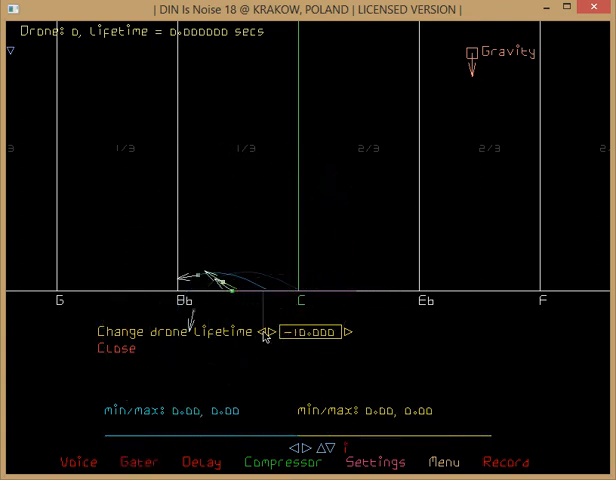
# Adjust the drone lifetime value with its arrow button.
pyautogui.click(350, 332)
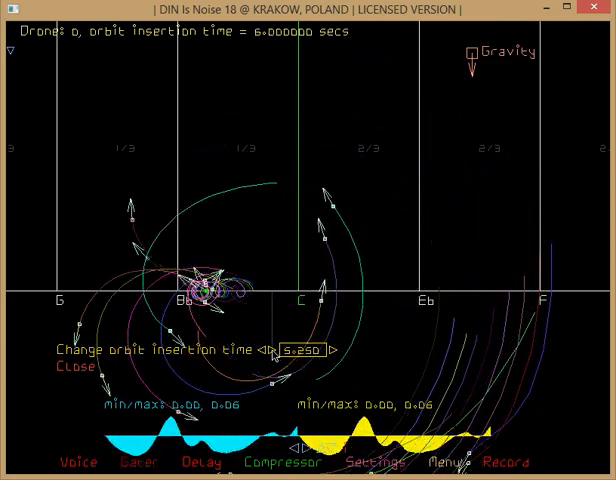
# Raise the orbit insertion time in one-second steps until it reads 9 seconds.
pyautogui.click(330, 352)
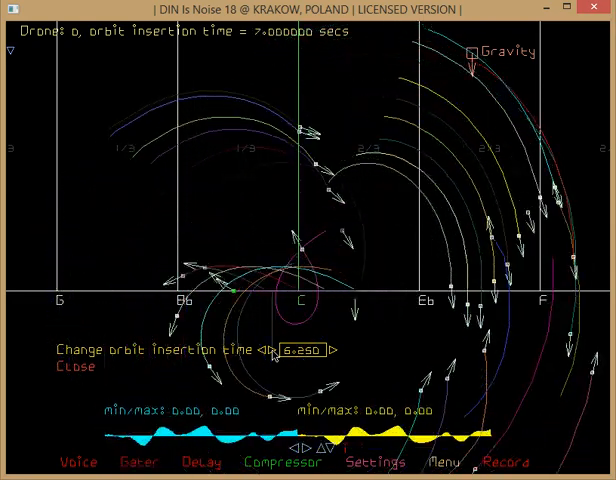
pyautogui.click(334, 352)
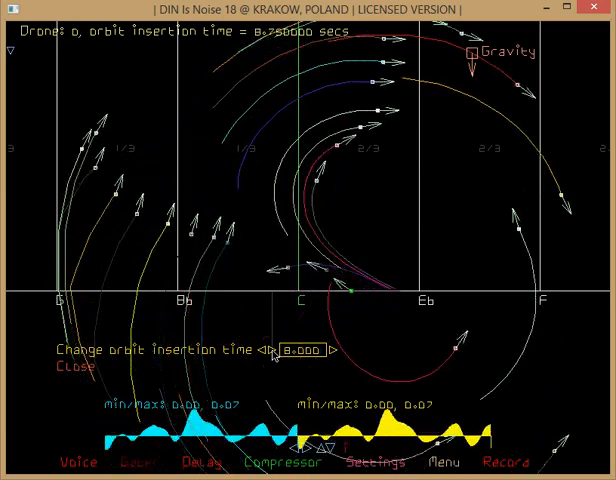
pyautogui.click(332, 352)
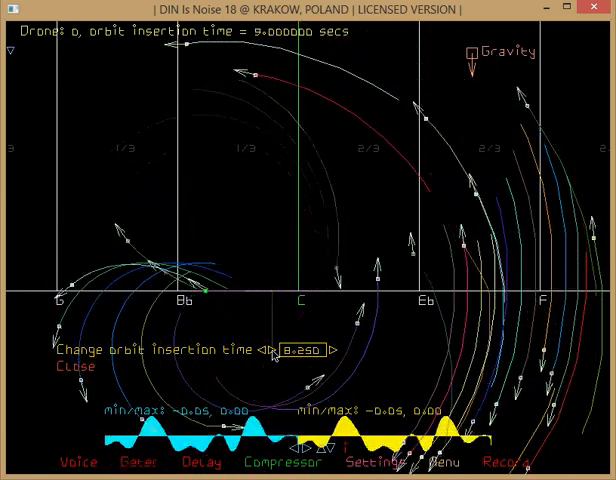